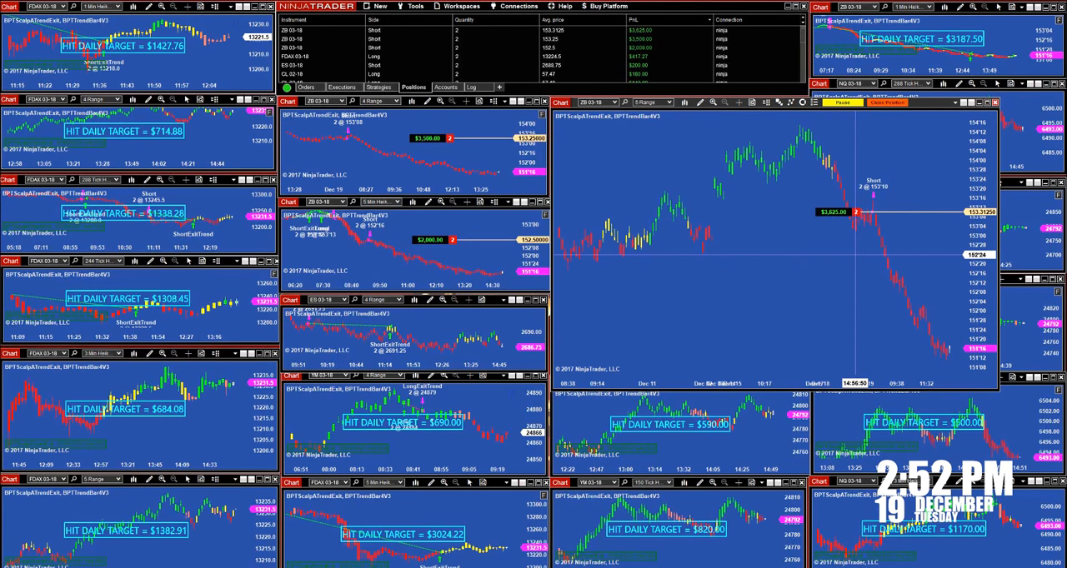
pyautogui.moveTo(867, 213)
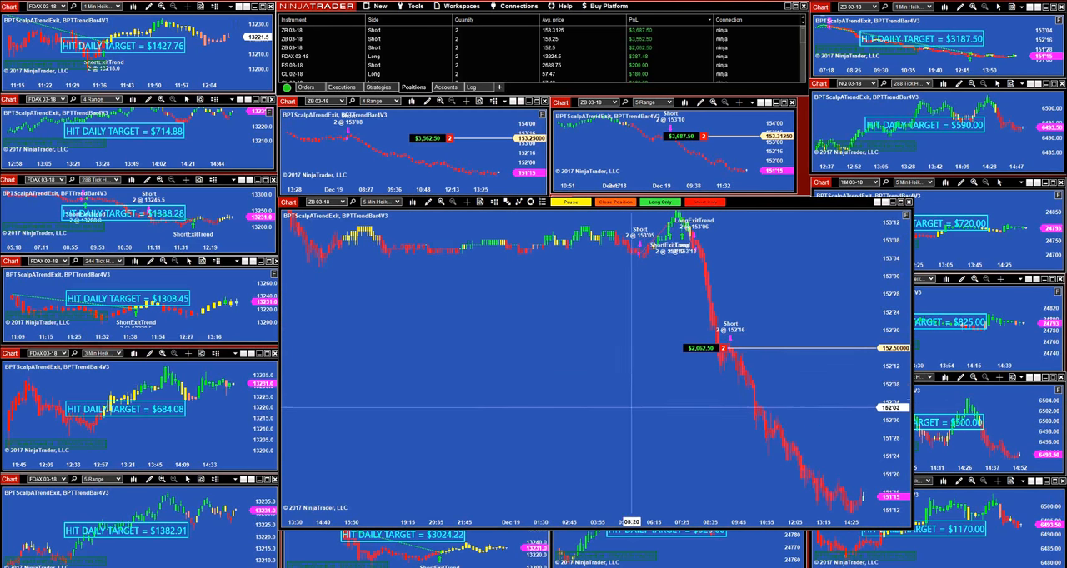
pyautogui.moveTo(732, 347)
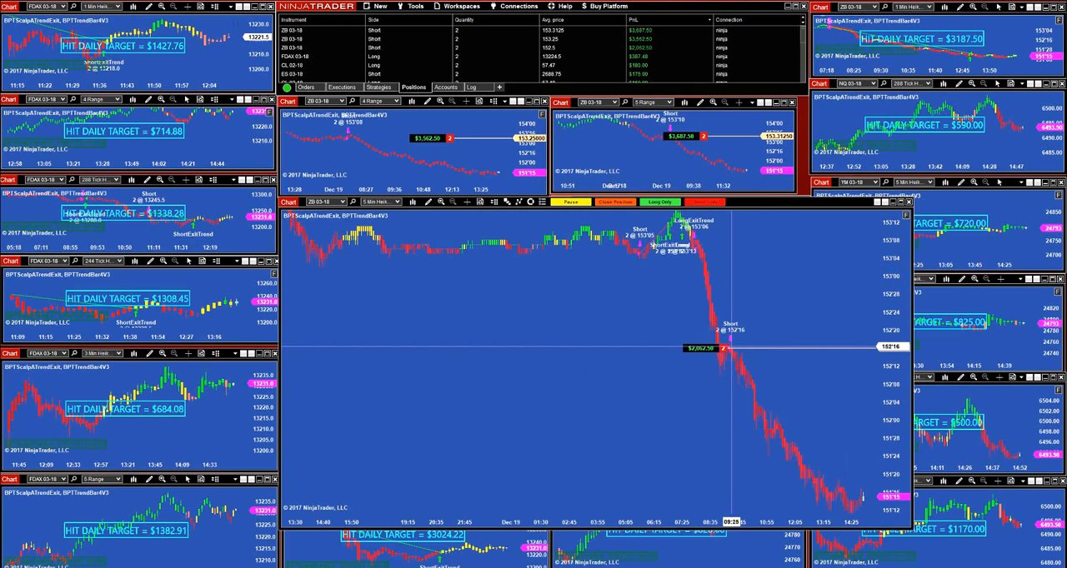
pyautogui.moveTo(864, 347)
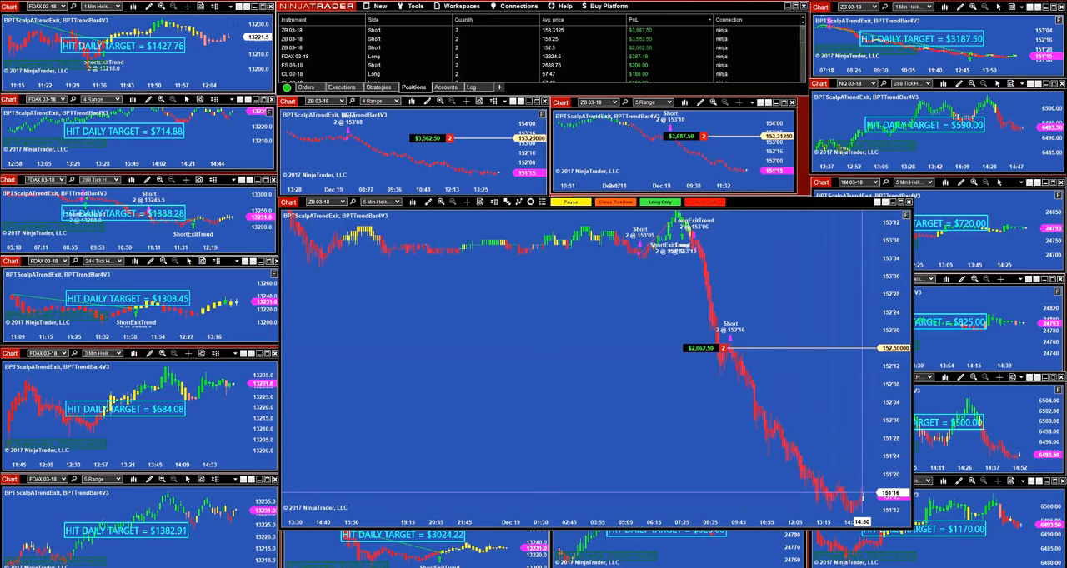